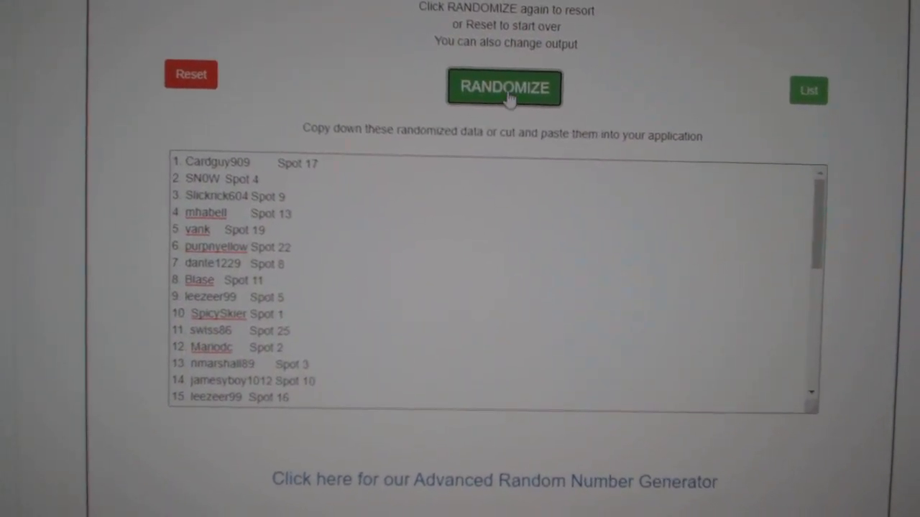
# - Reshuffle the 31 names-with-spots twice and select the final output for copying
pyautogui.click(503, 88)
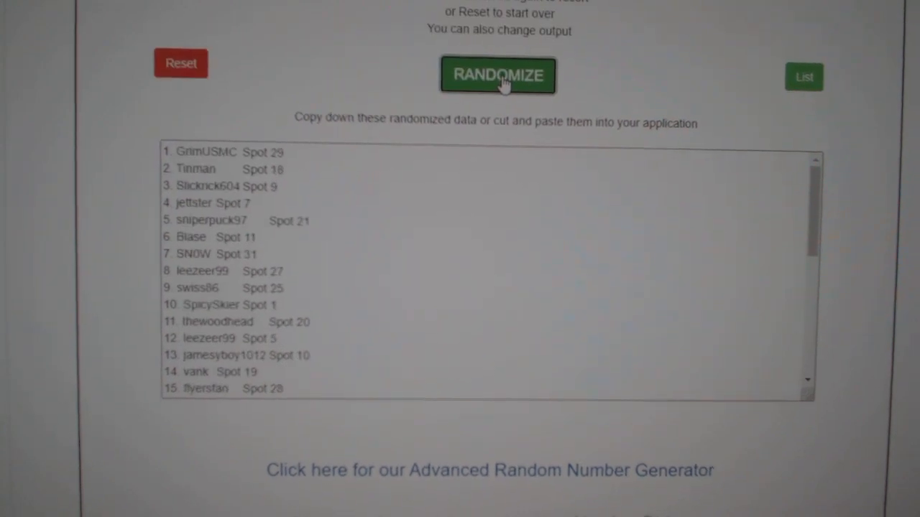
pyautogui.click(497, 75)
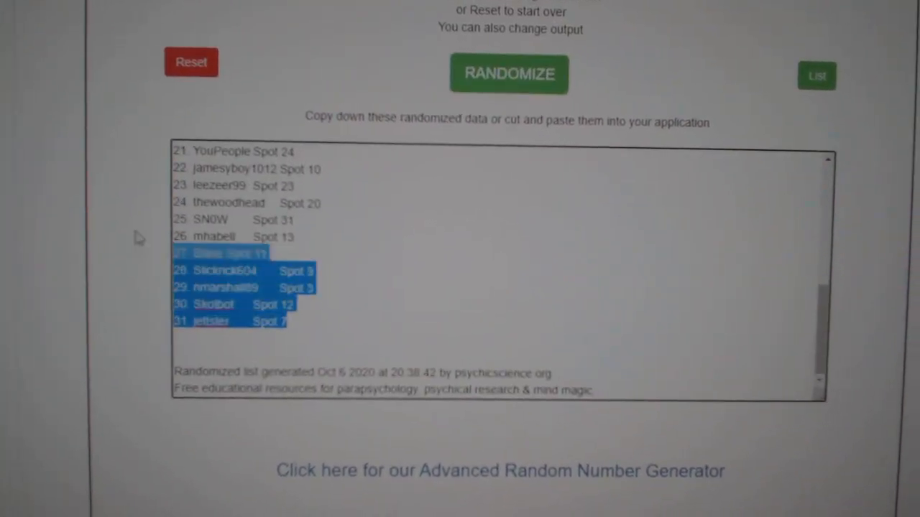
pyautogui.click(509, 74)
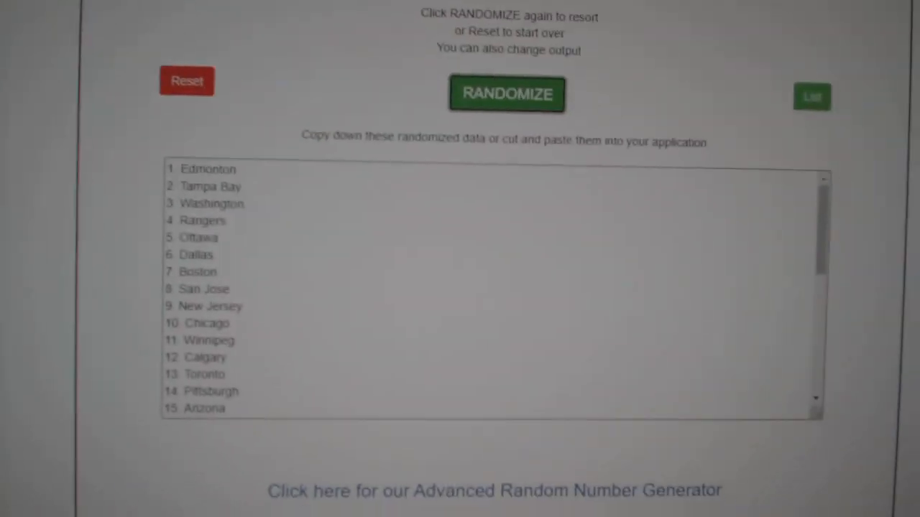
# - Shuffle the 31 NHL teams twice, ending with Chicago last, and select the output
pyautogui.click(506, 93)
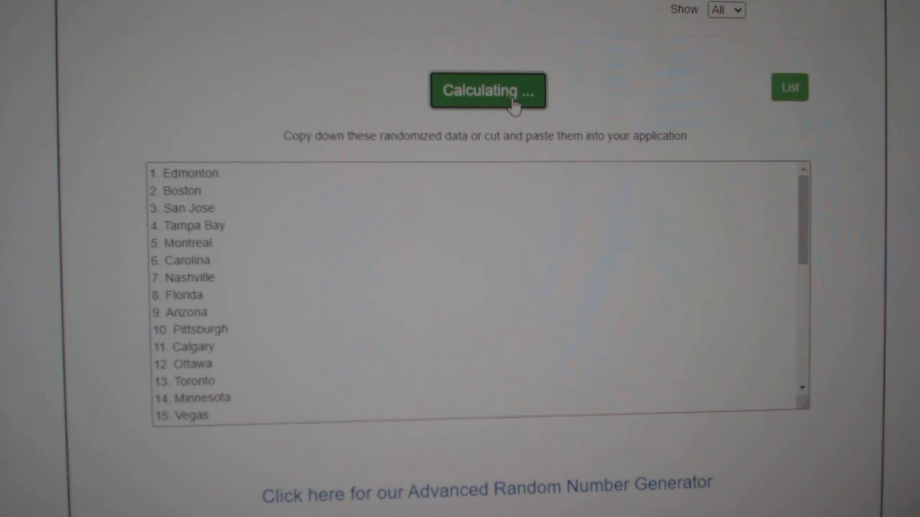
pyautogui.click(489, 91)
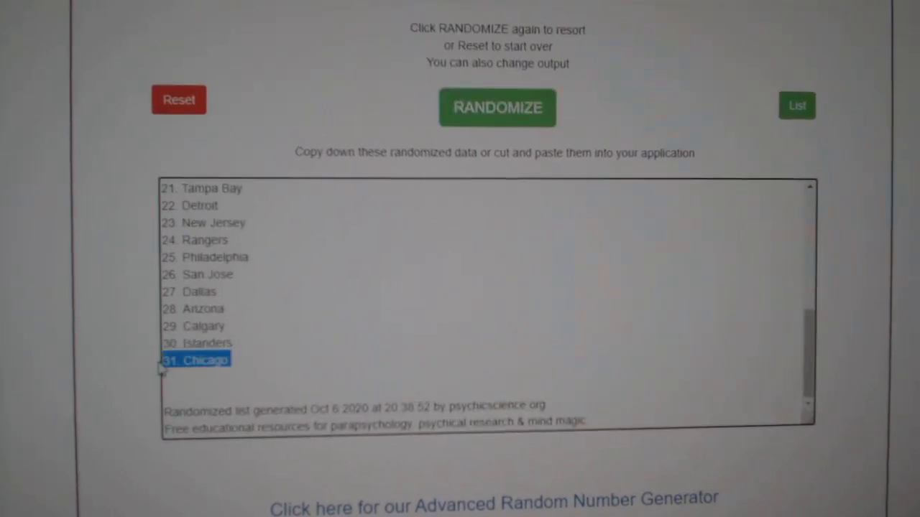
pyautogui.click(497, 106)
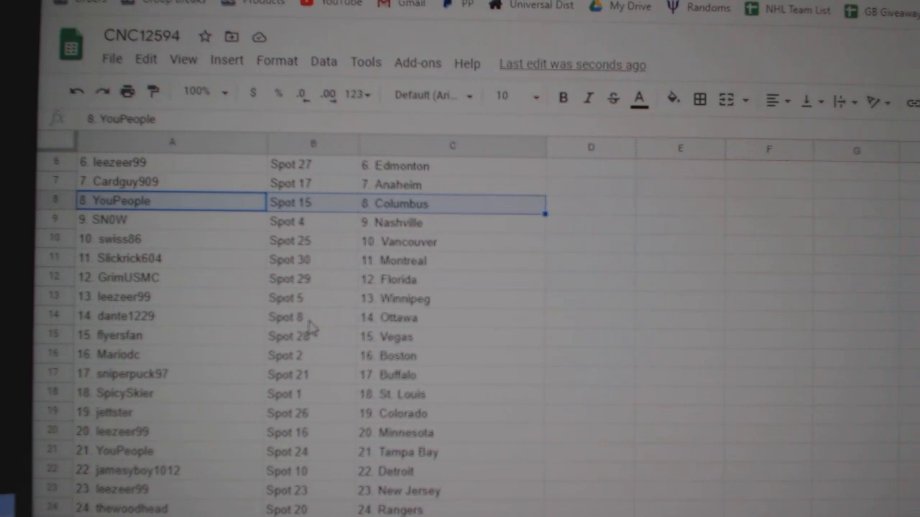
# - Review the name-spot-team pairings row by row down to Spot 7 matched with Chicago
pyautogui.click(136, 256)
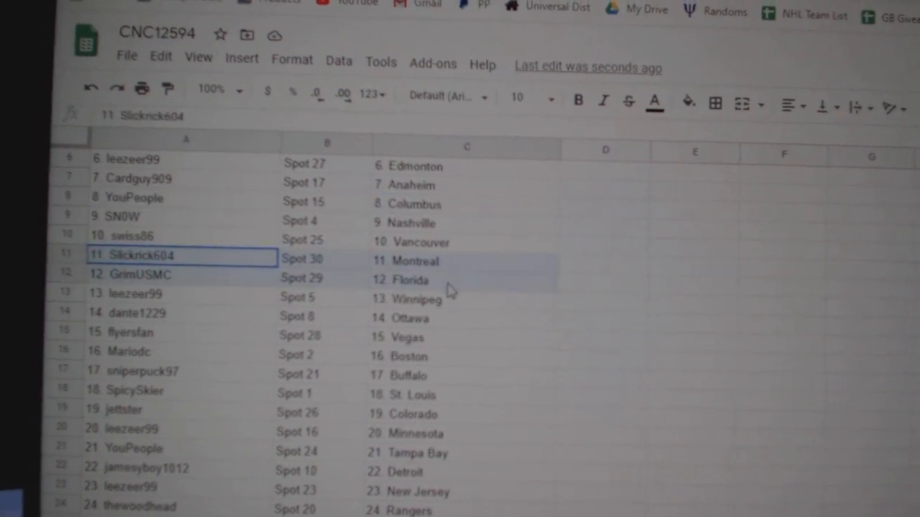
pyautogui.scroll(-3)
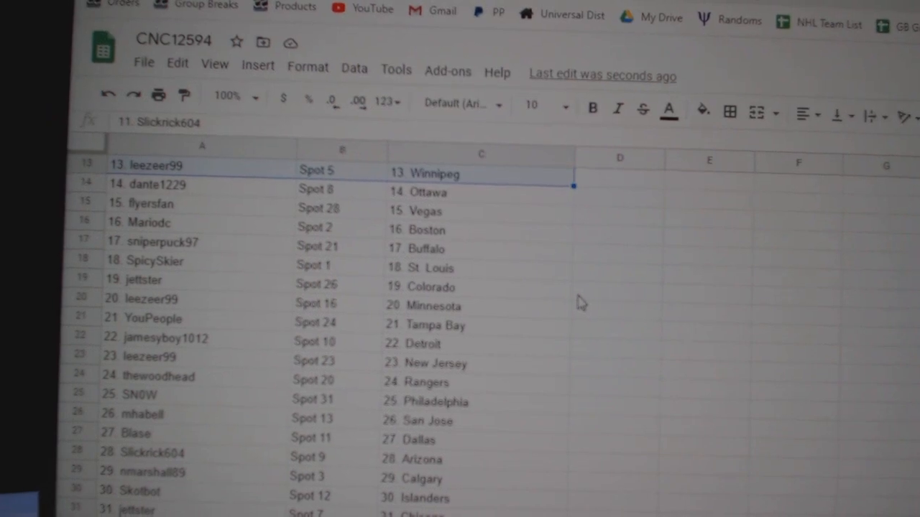
pyautogui.moveTo(567, 308)
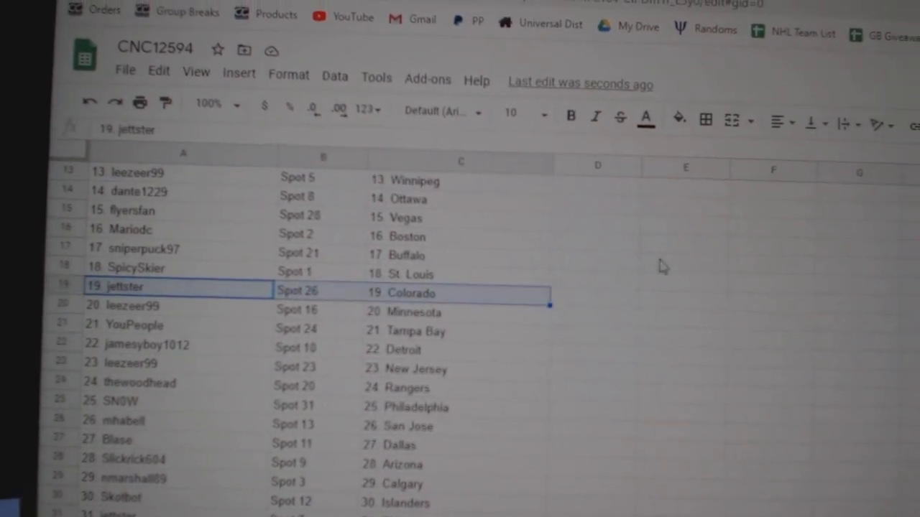
pyautogui.scroll(-3)
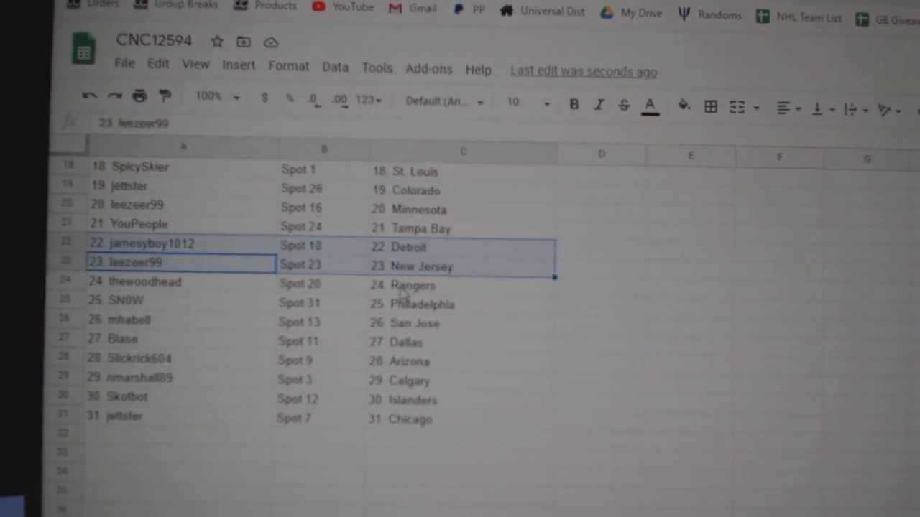
pyautogui.scroll(-3)
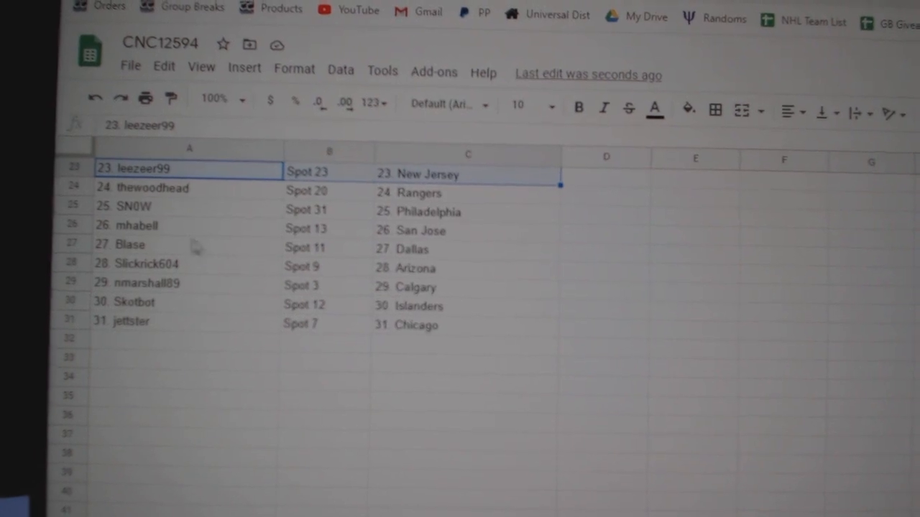